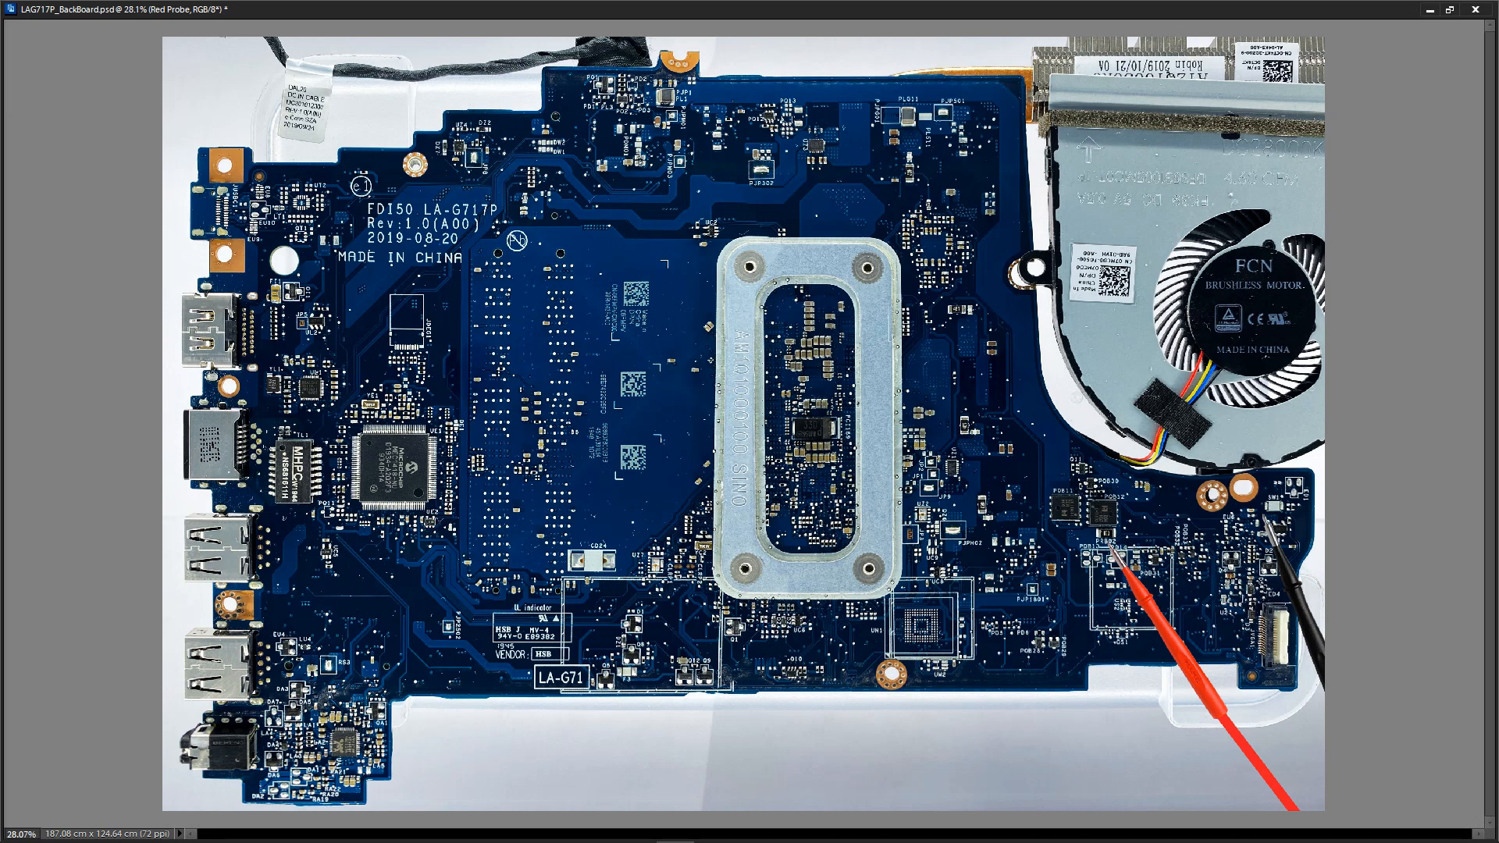
{"action": "mouse_move", "coordinate": [1290, 506]}
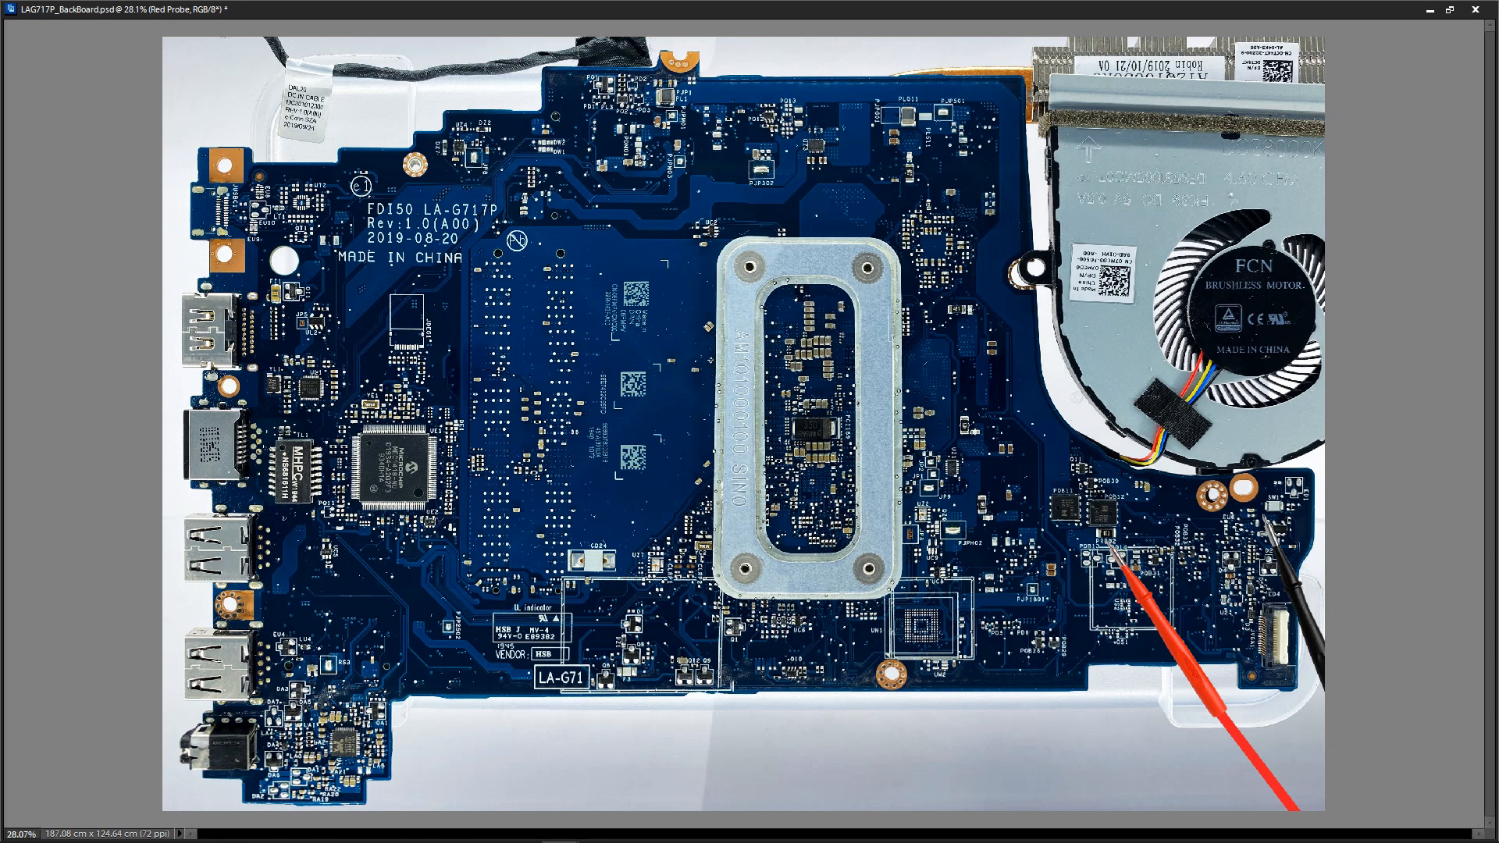
{"action": "mouse_move", "coordinate": [1424, 545]}
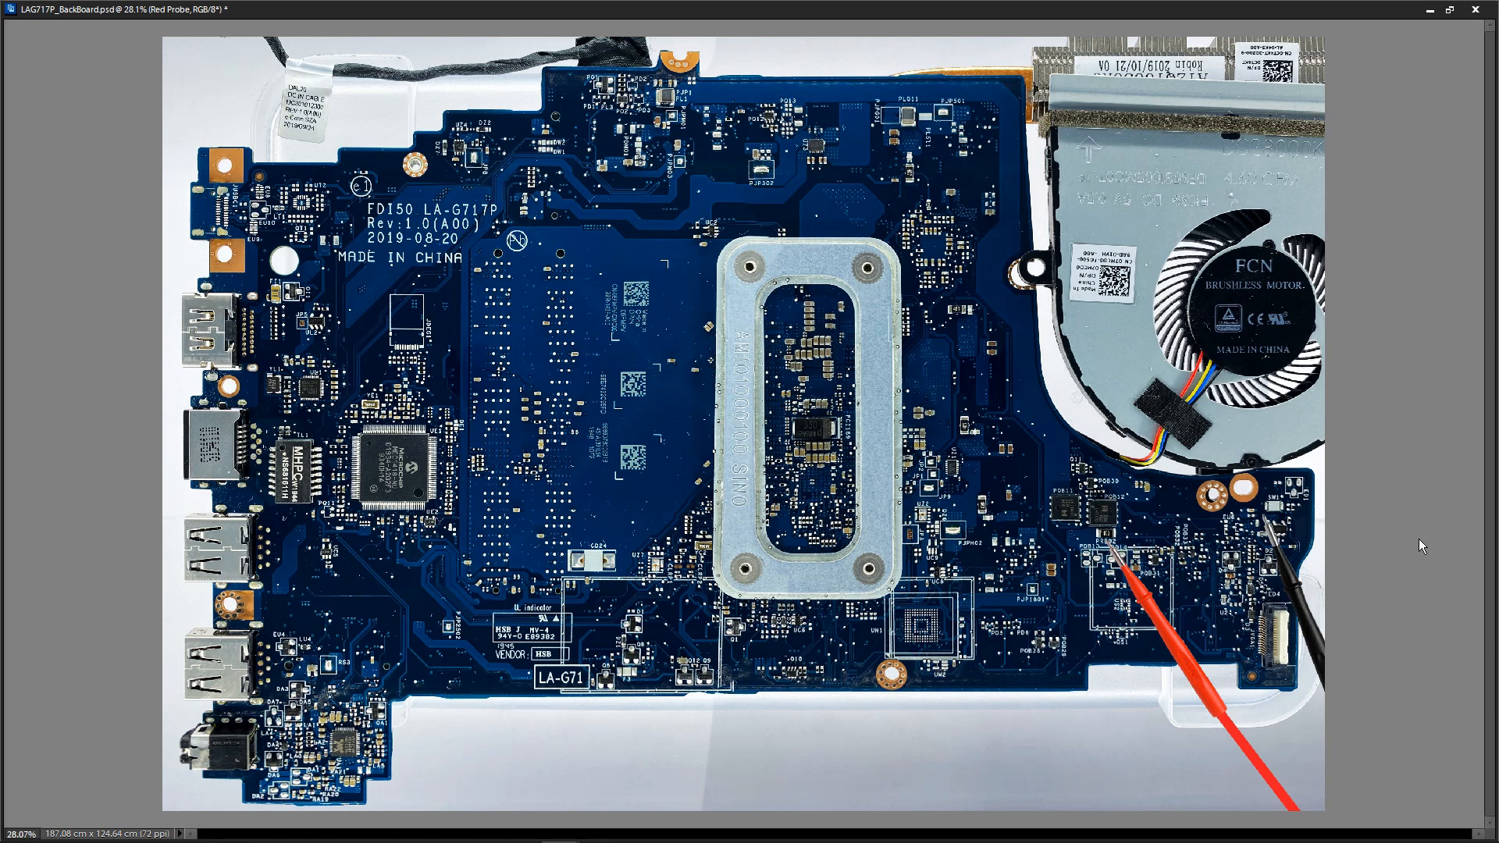
{"action": "mouse_move", "coordinate": [1346, 611]}
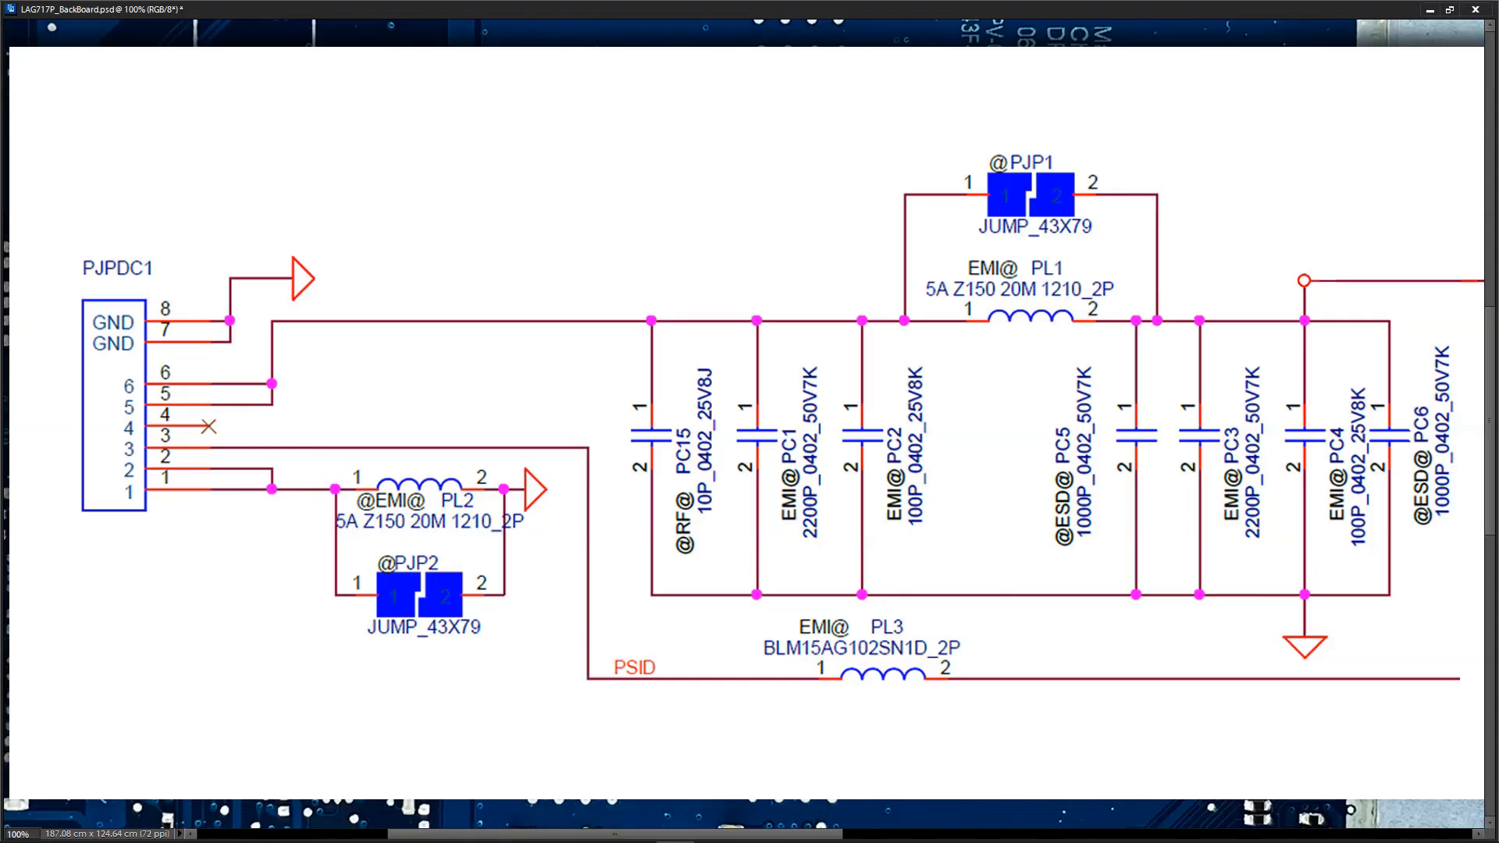
{"action": "mouse_move", "coordinate": [787, 337]}
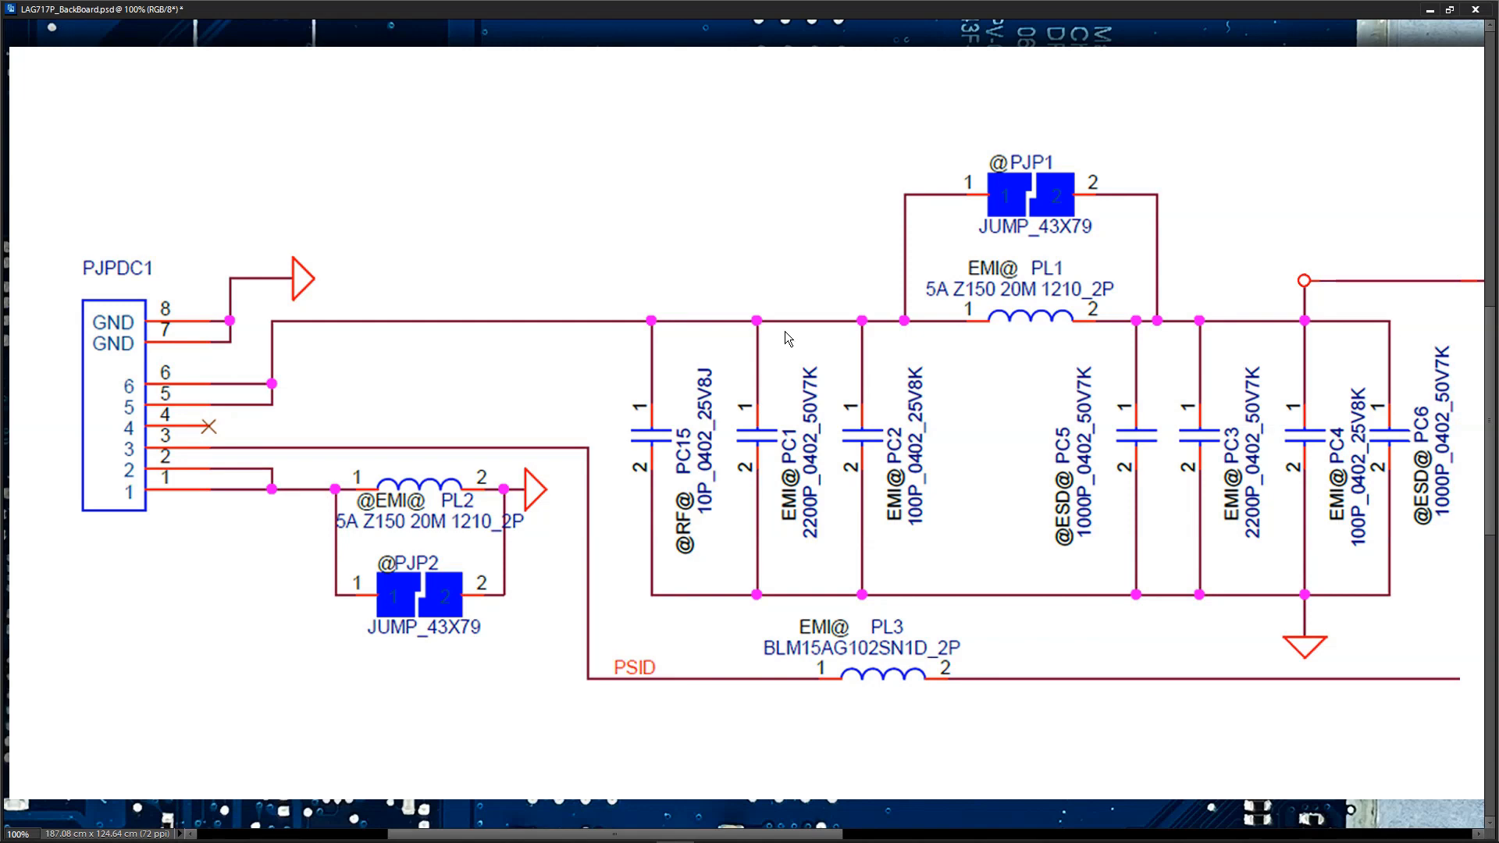
{"action": "mouse_move", "coordinate": [167, 394]}
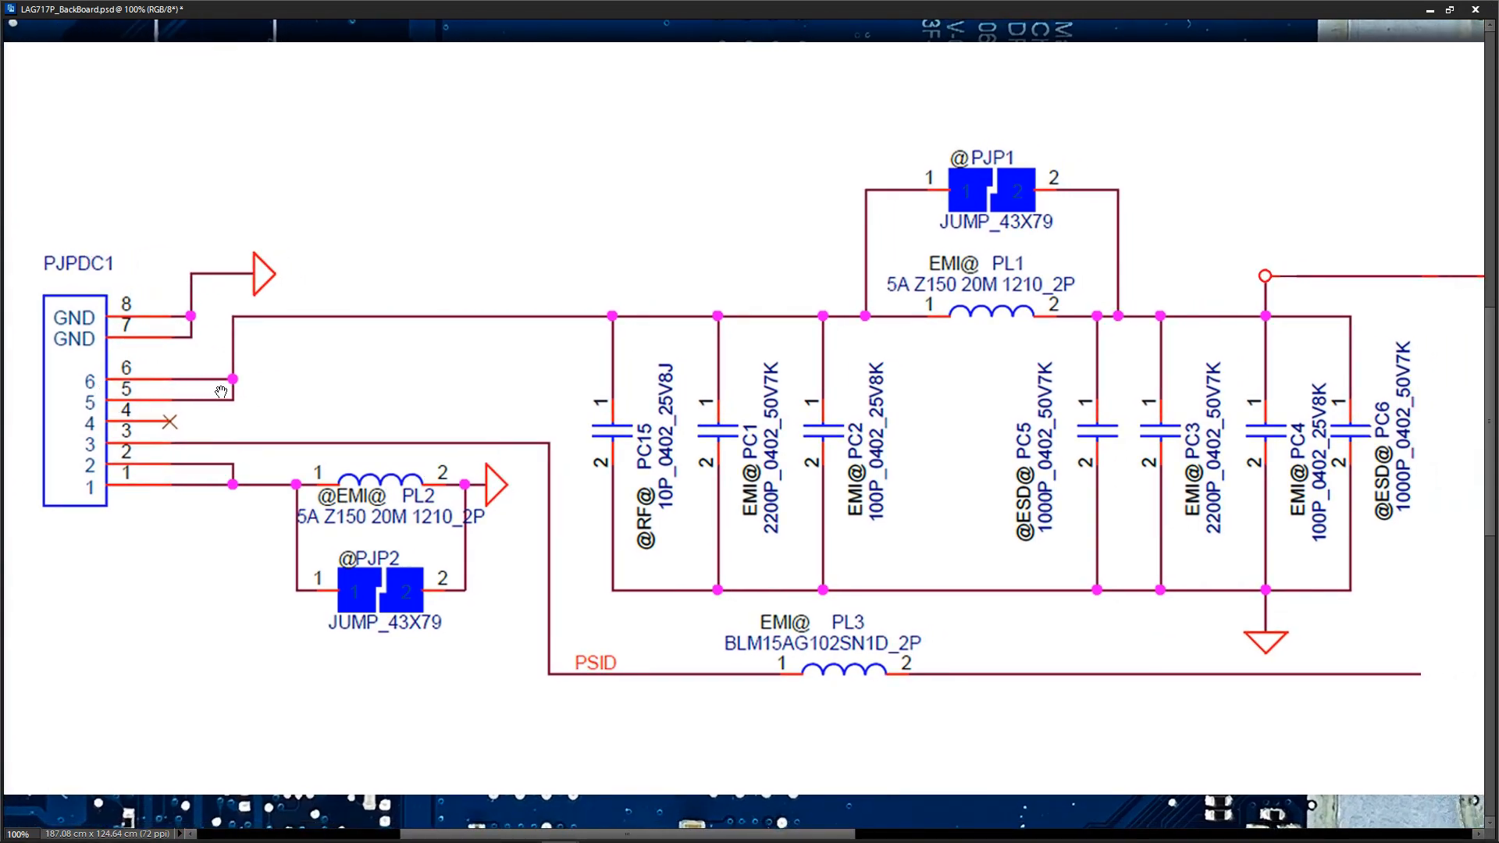
{"action": "mouse_move", "coordinate": [244, 334]}
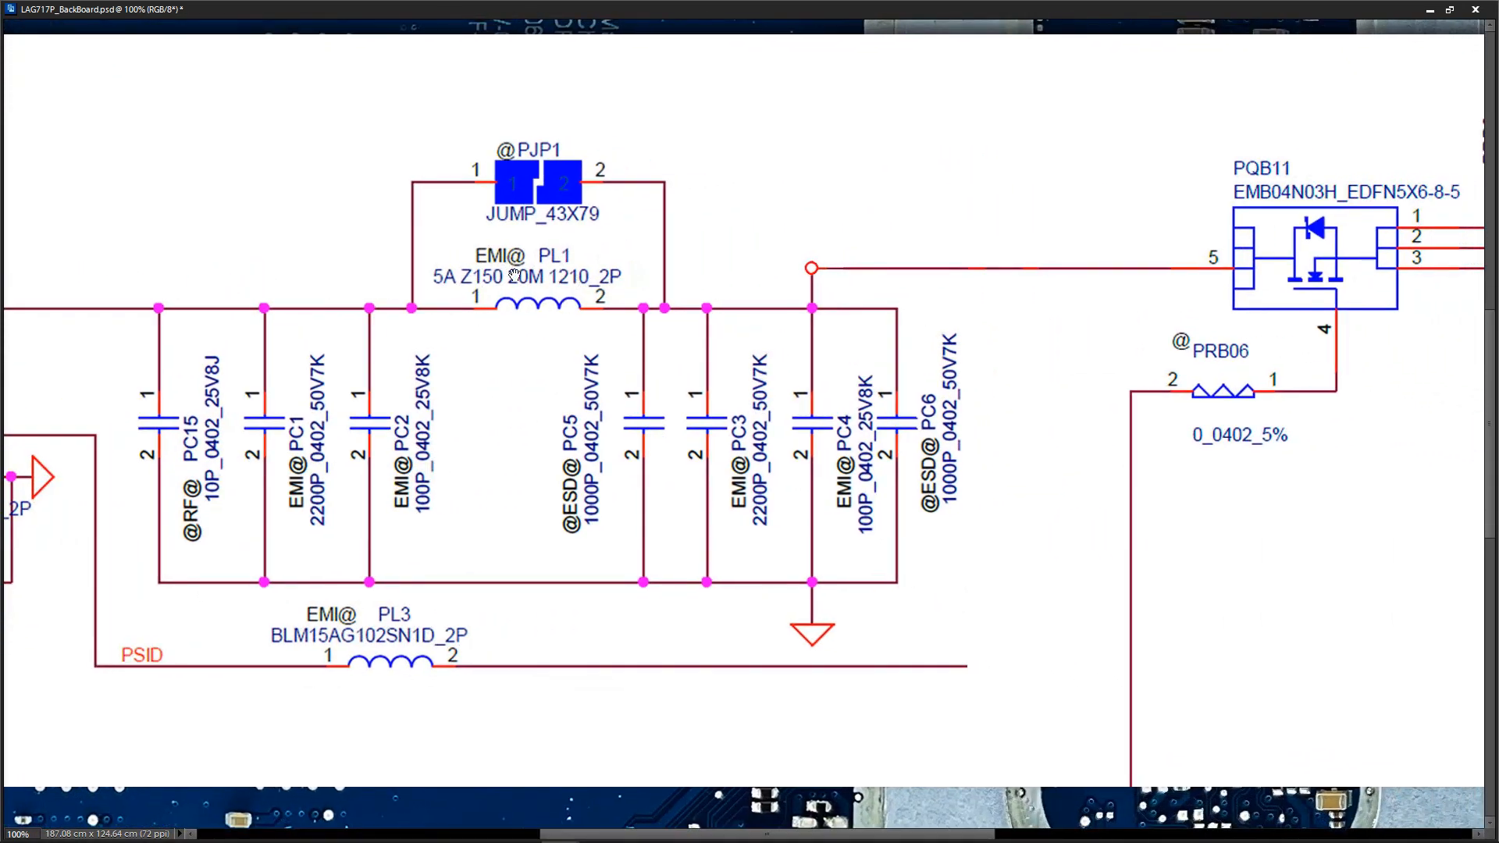
{"action": "mouse_move", "coordinate": [807, 280]}
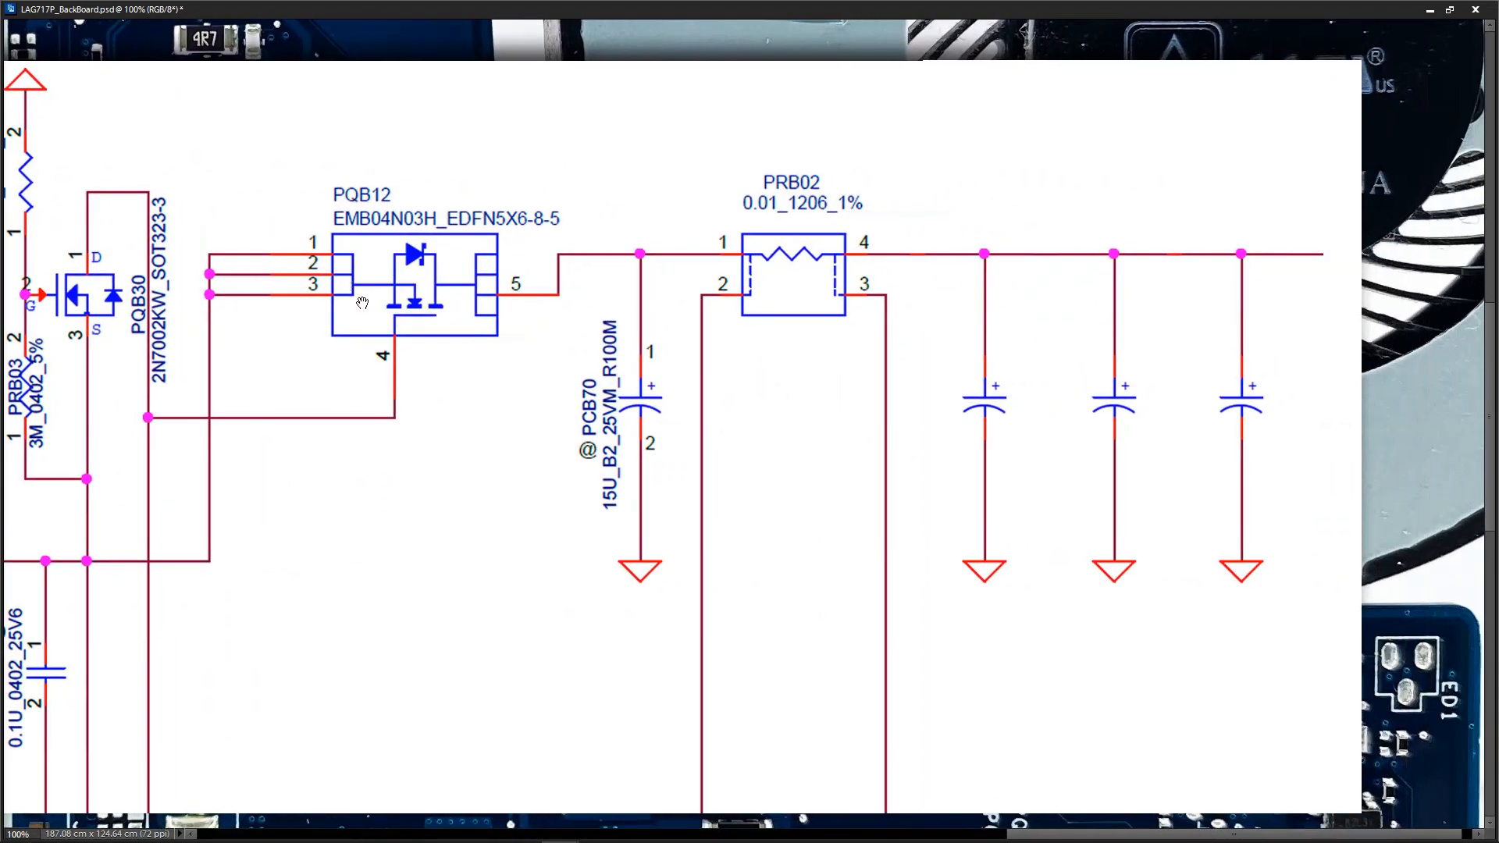
{"action": "scroll", "scroll_direction": "right", "scroll_amount": 3}
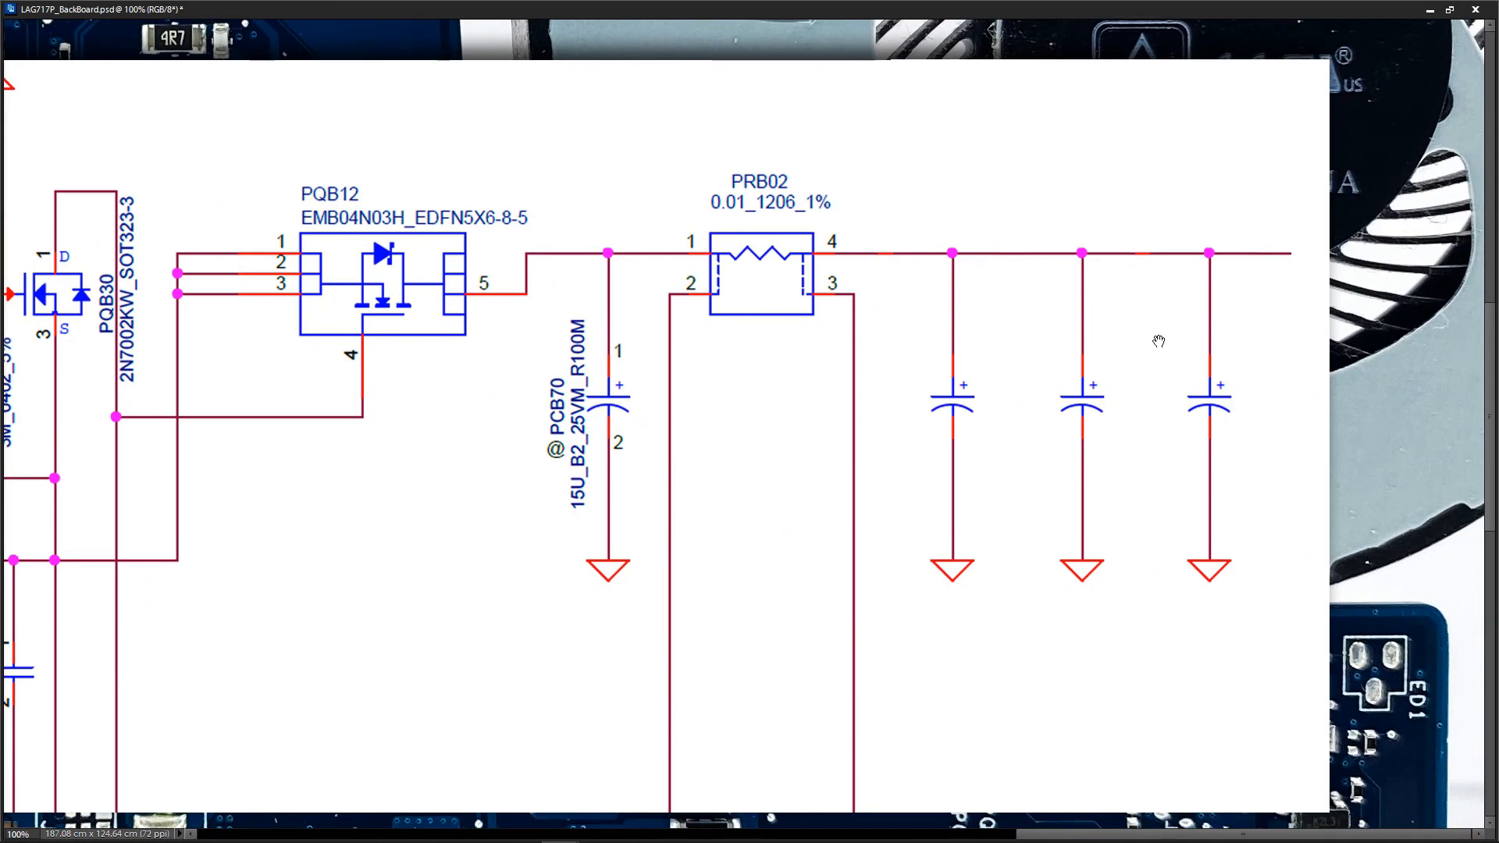
{"action": "mouse_move", "coordinate": [1243, 391]}
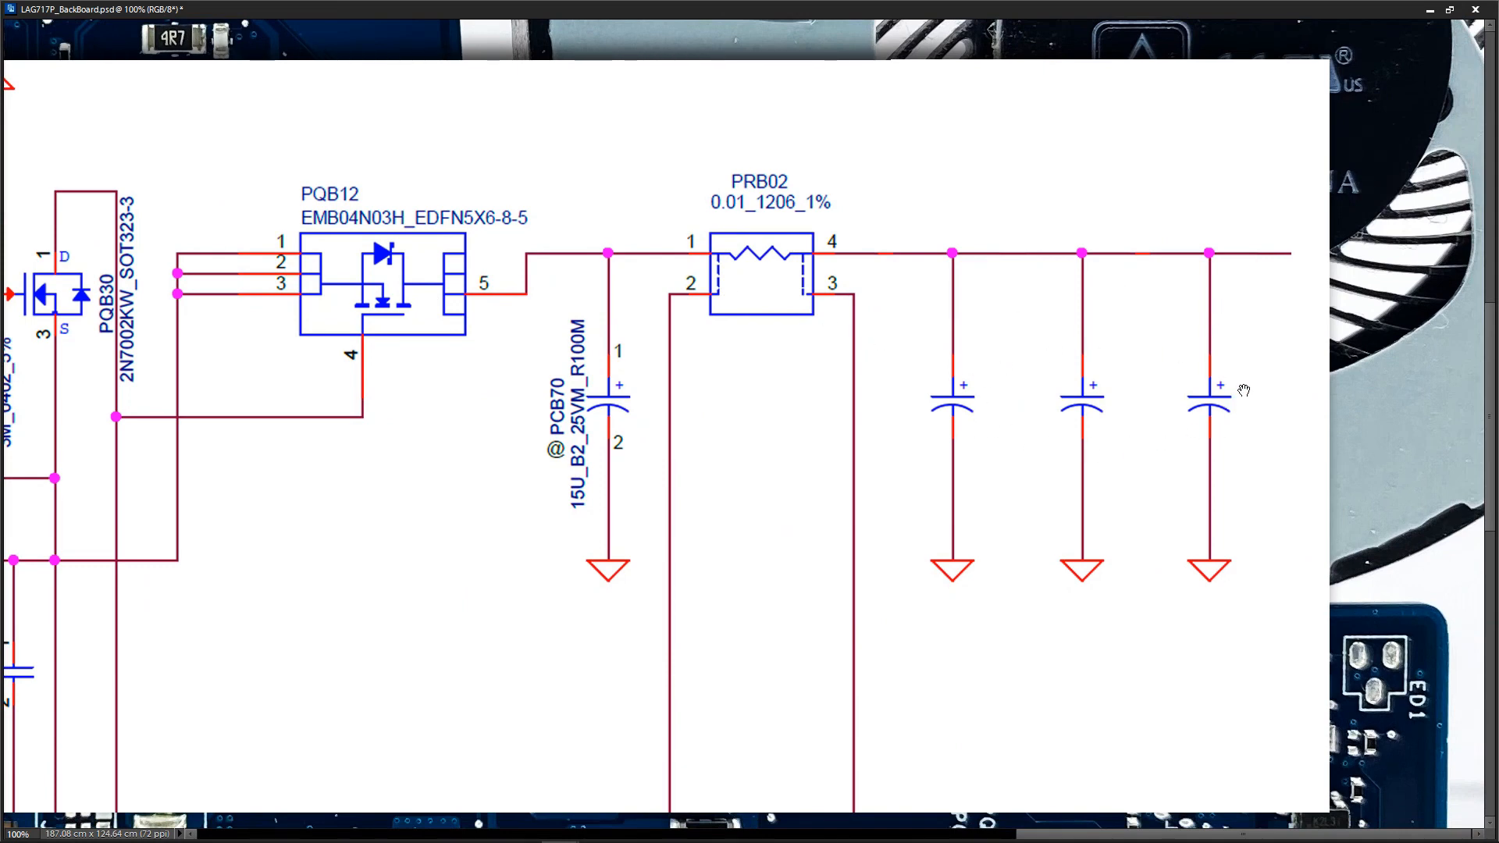
{"action": "mouse_move", "coordinate": [1059, 419]}
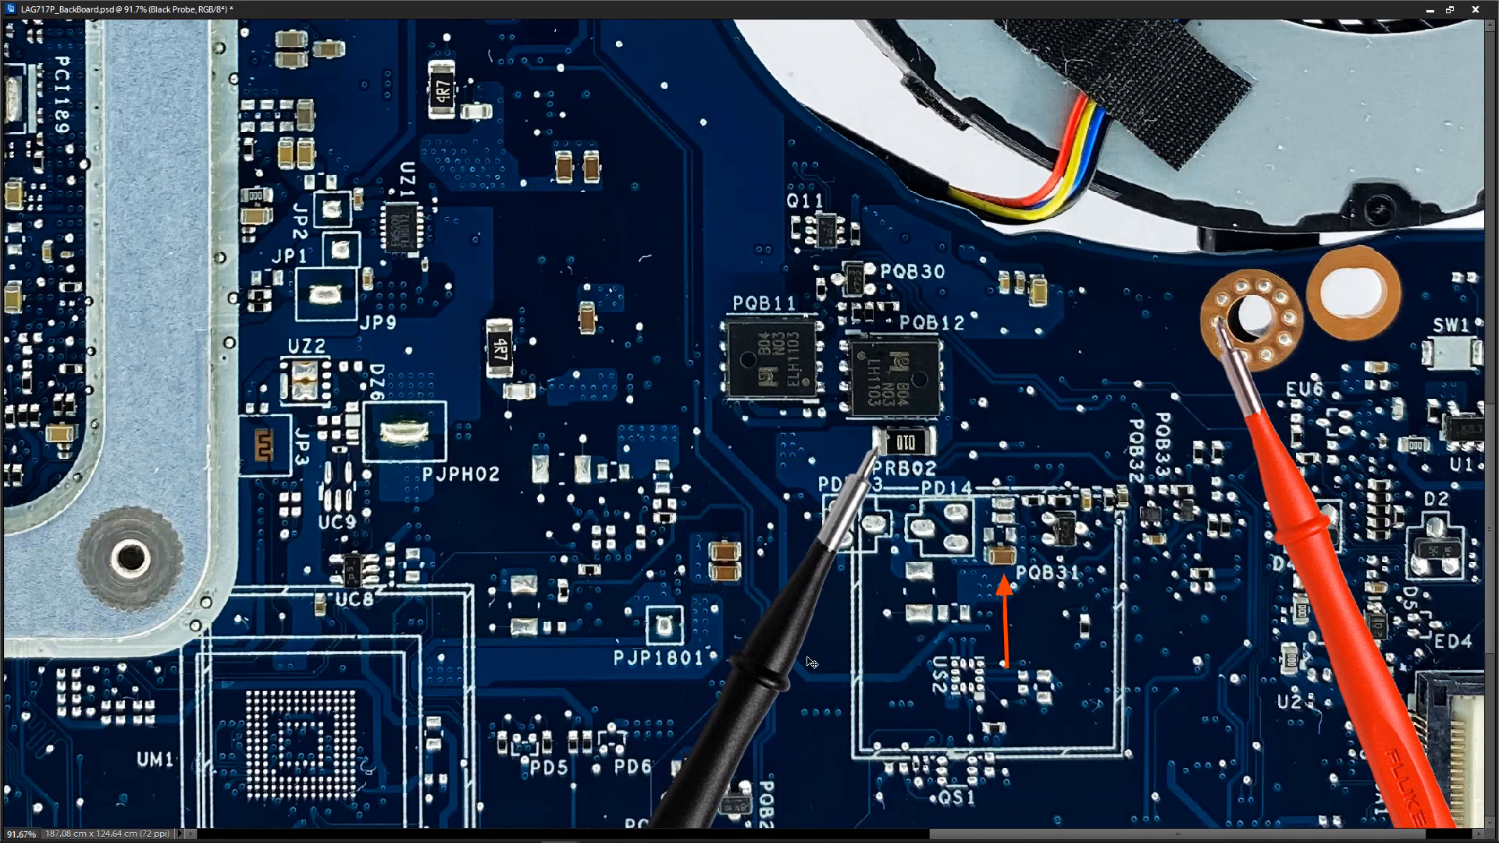
{"action": "mouse_move", "coordinate": [801, 667]}
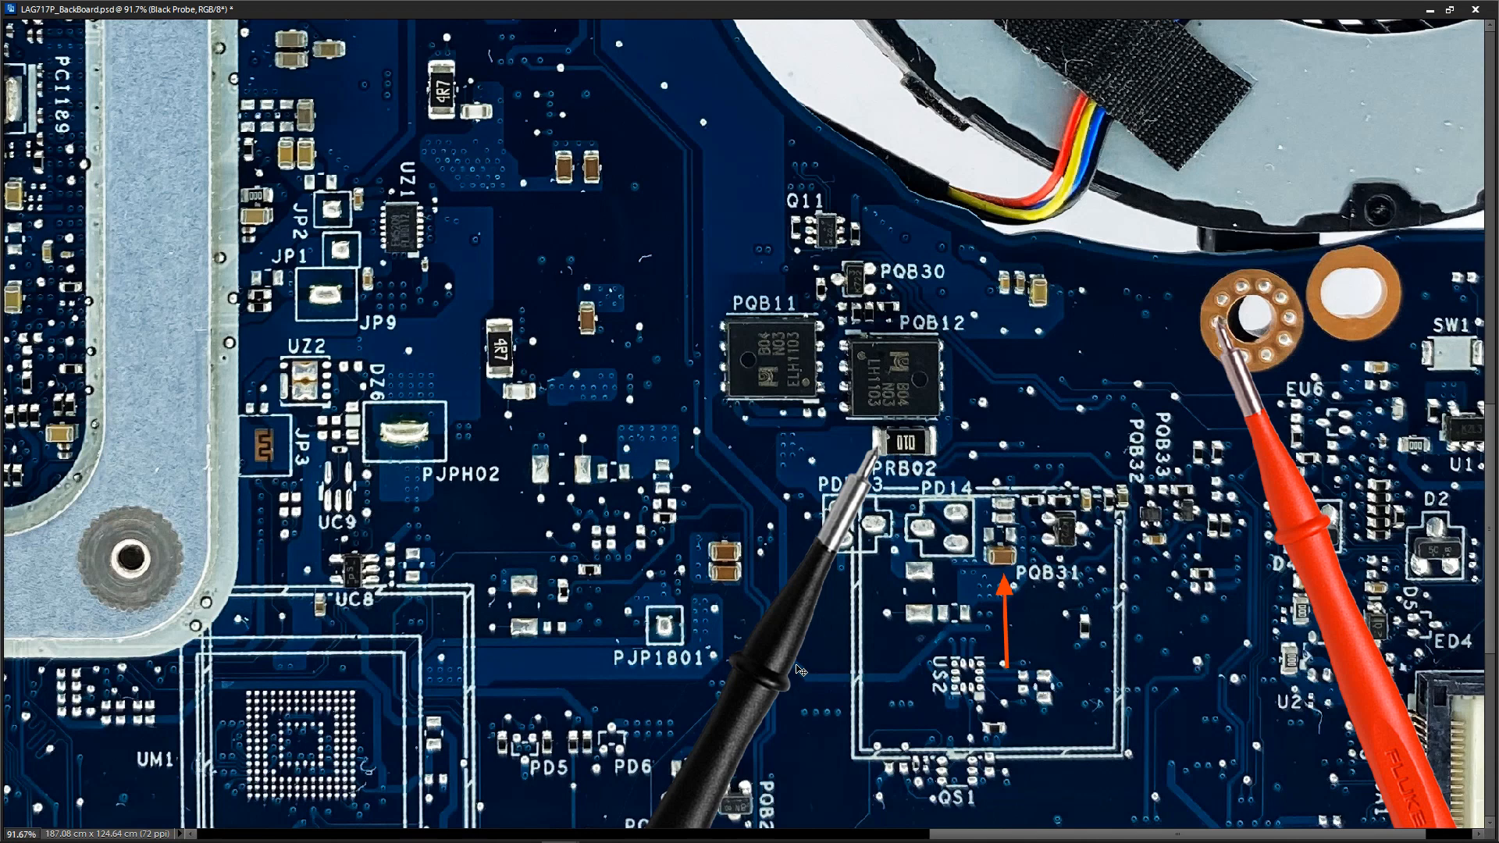
{"action": "mouse_move", "coordinate": [1396, 579]}
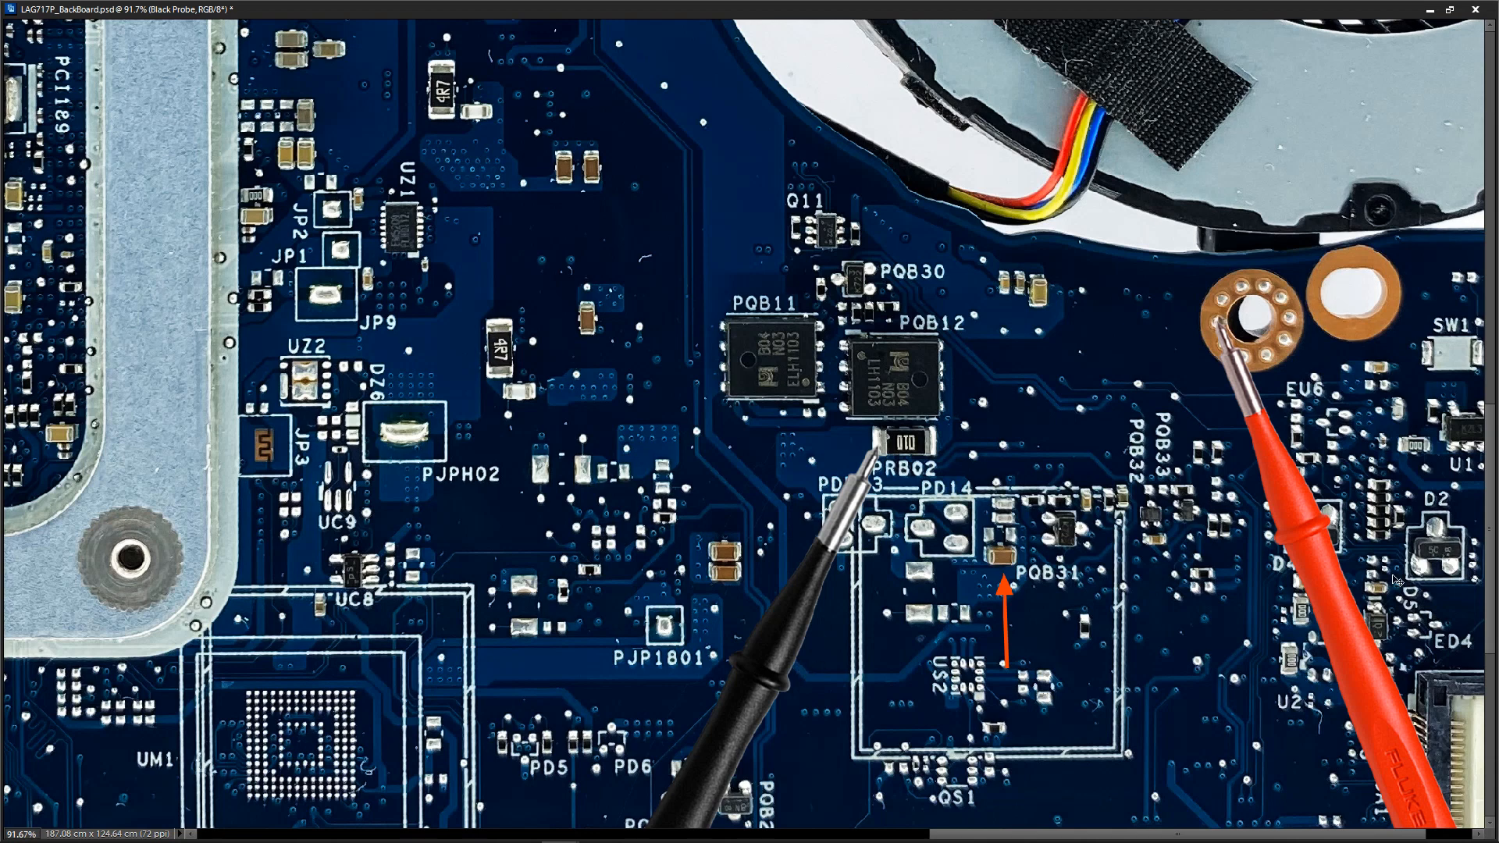
{"action": "mouse_move", "coordinate": [1396, 578]}
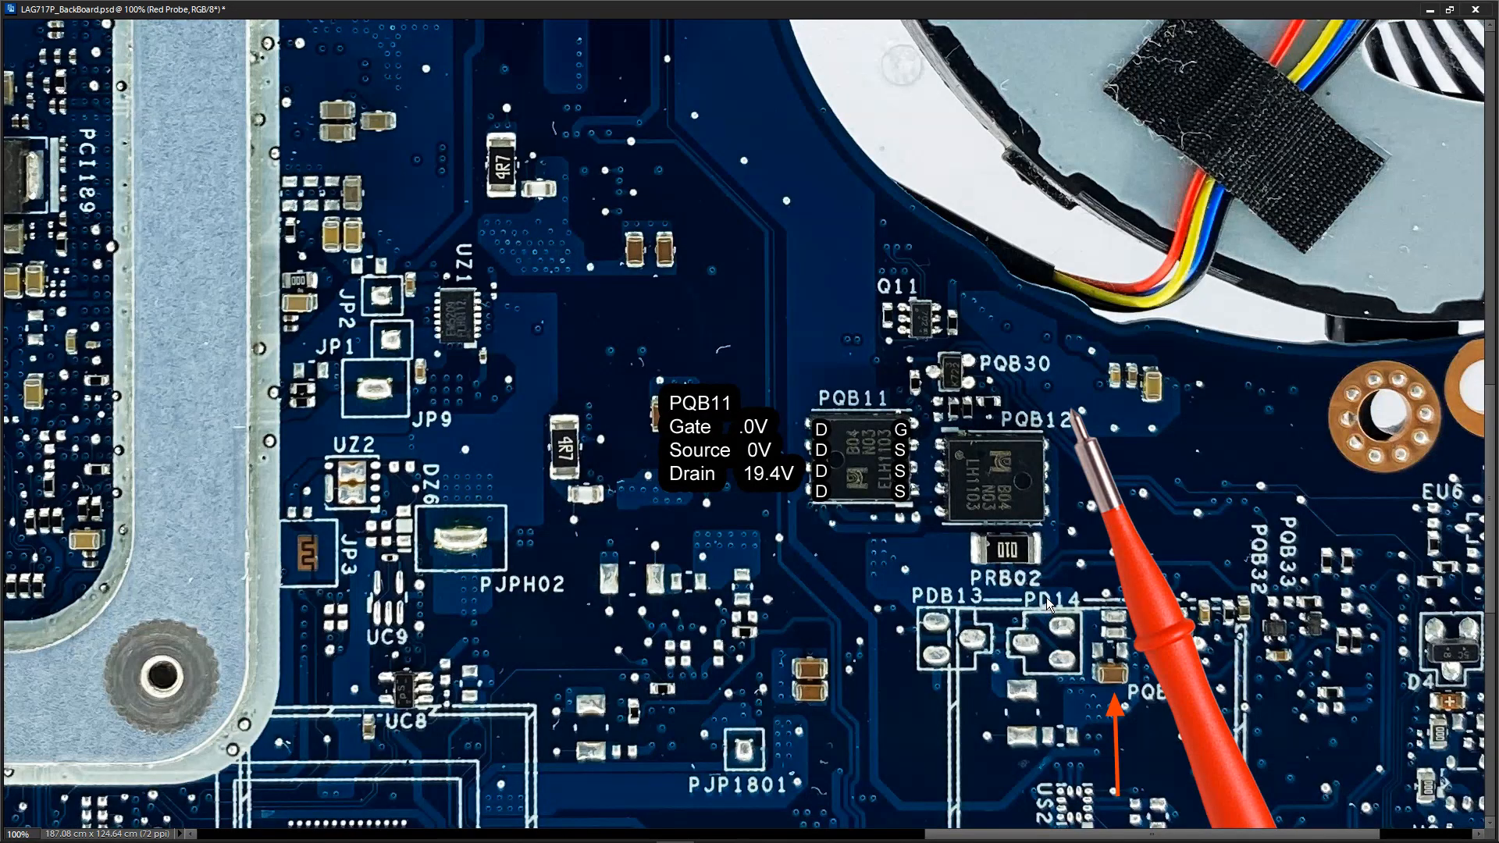
{"action": "mouse_move", "coordinate": [1126, 546]}
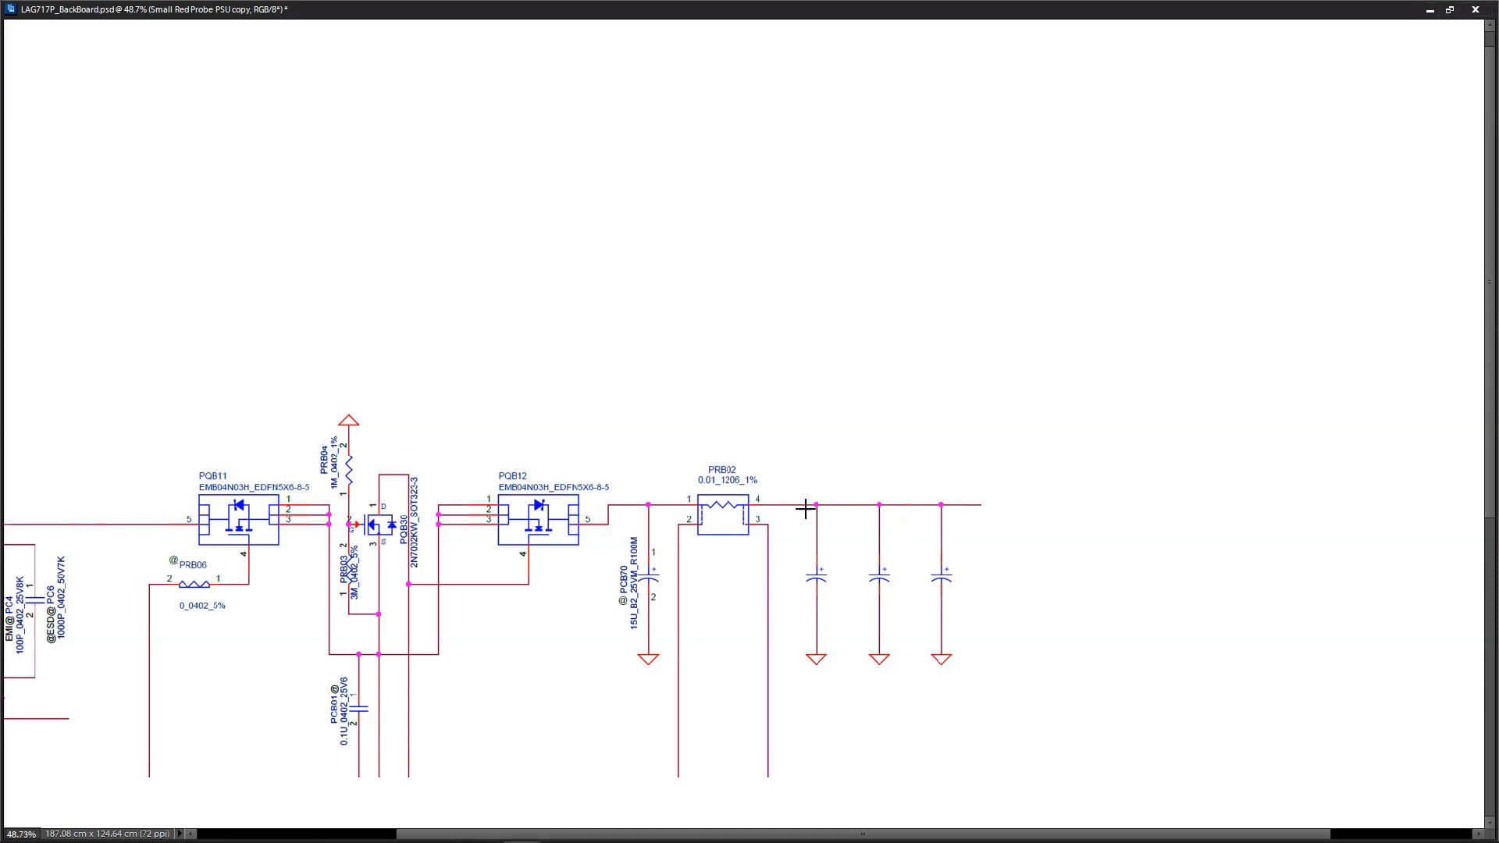
{"action": "mouse_move", "coordinate": [800, 519]}
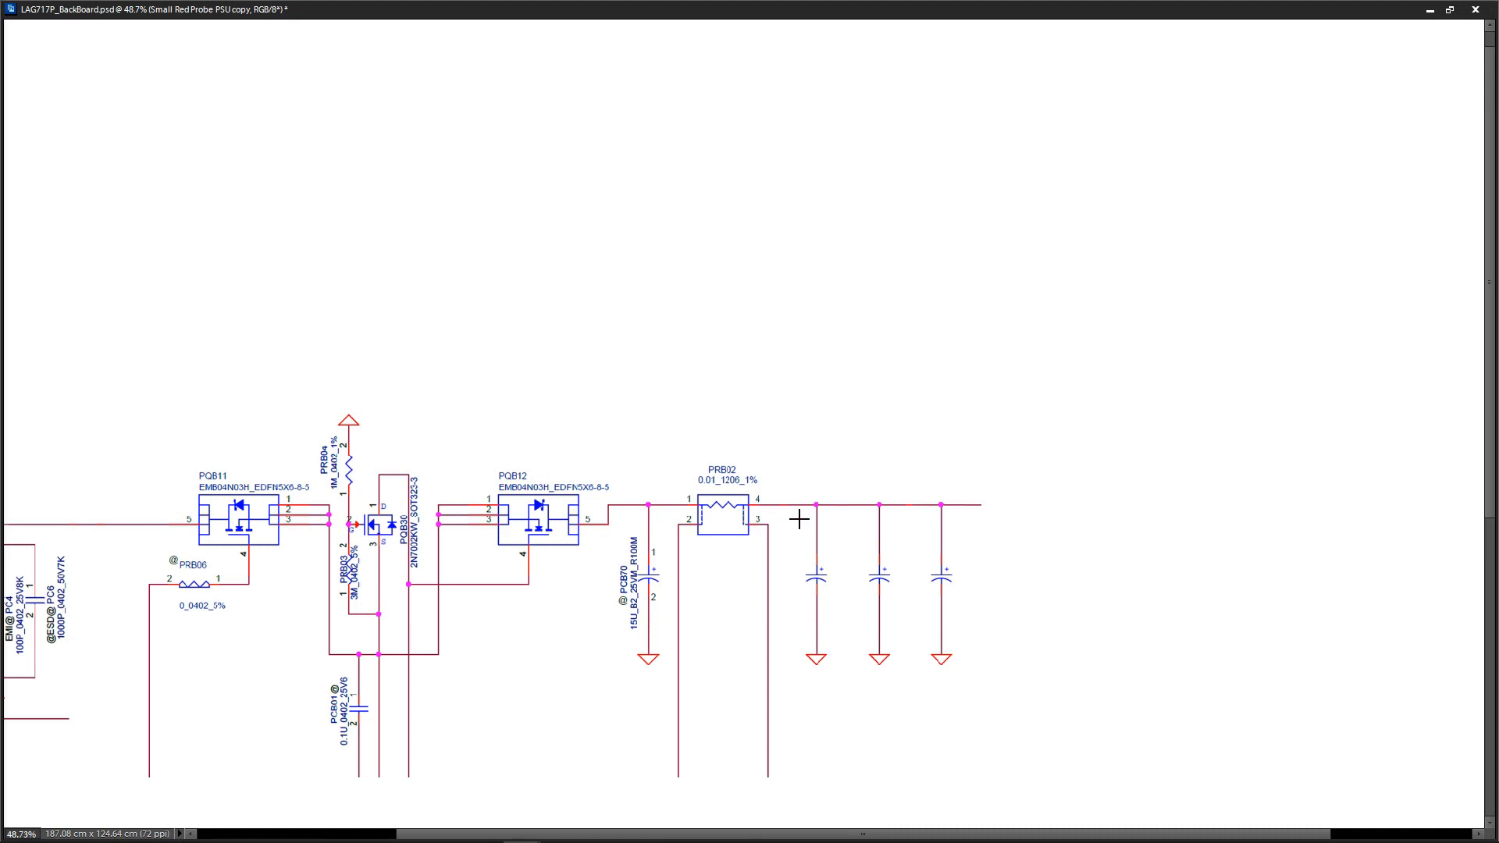
{"action": "mouse_move", "coordinate": [1069, 473]}
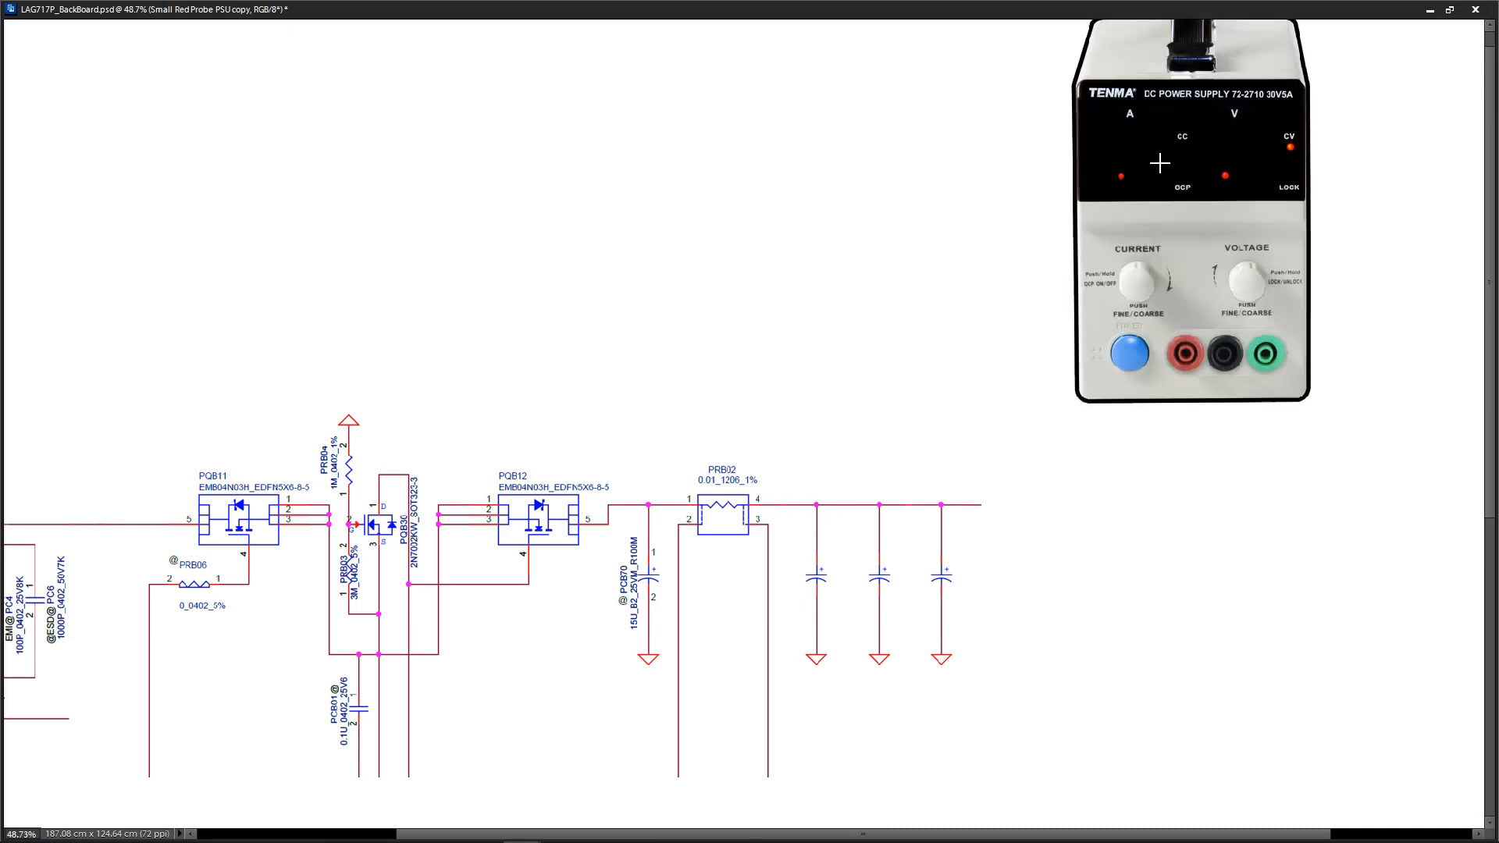
{"action": "mouse_move", "coordinate": [1261, 232]}
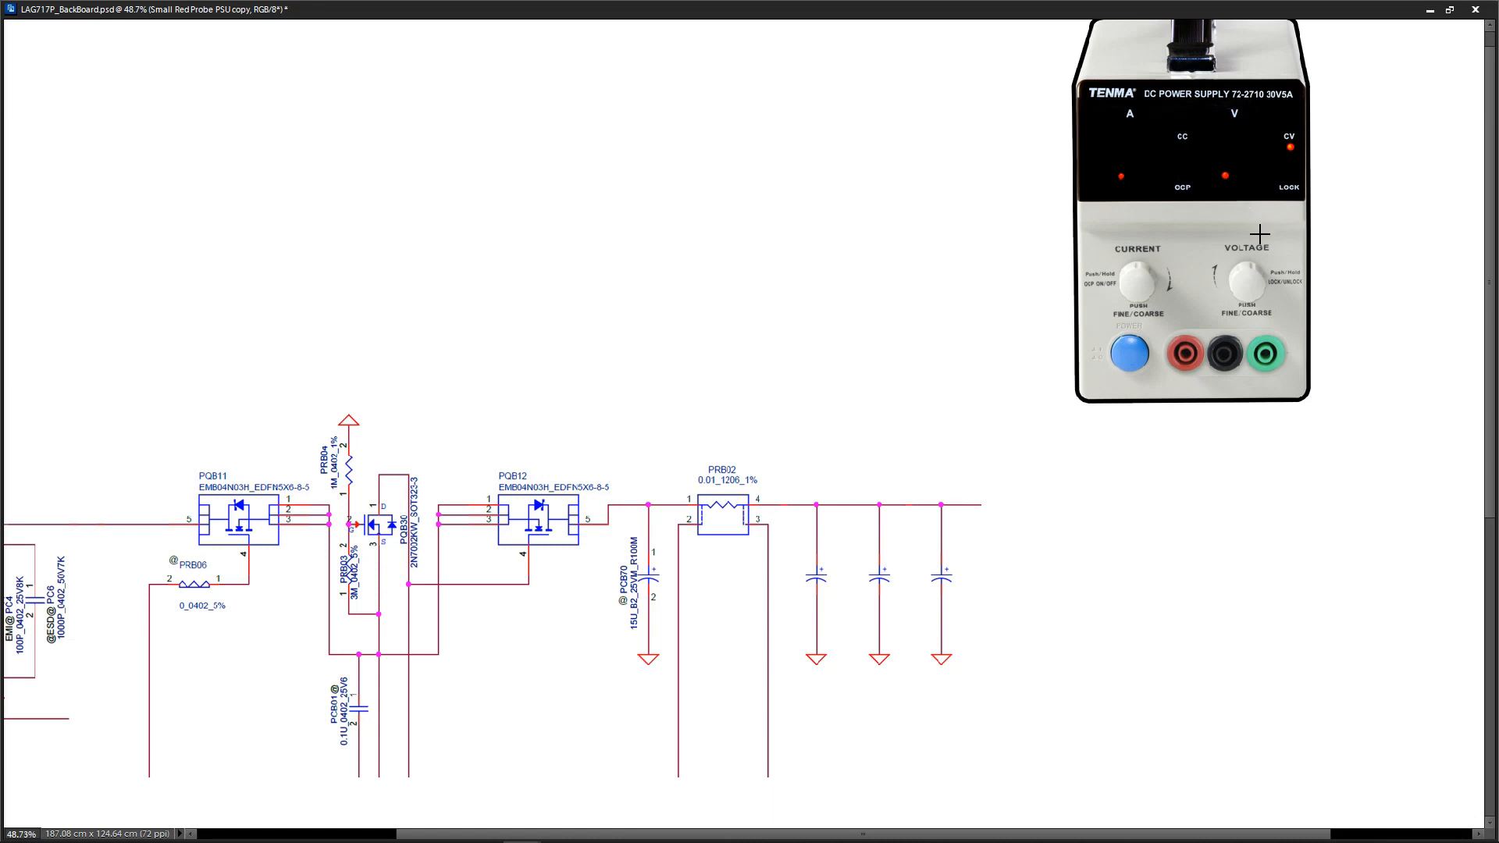
{"action": "mouse_move", "coordinate": [1301, 396]}
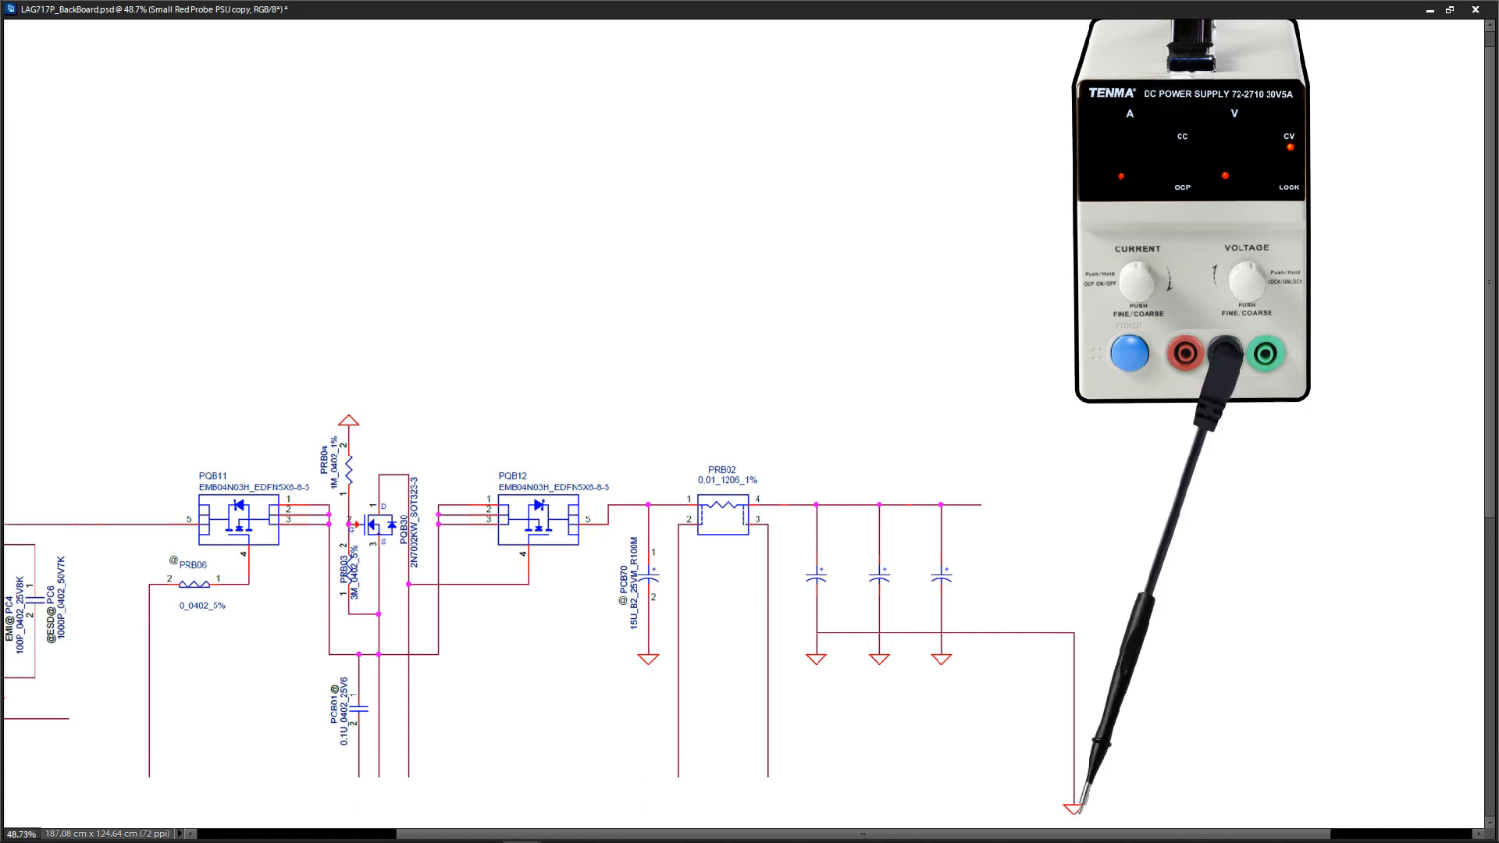
{"action": "mouse_move", "coordinate": [792, 517]}
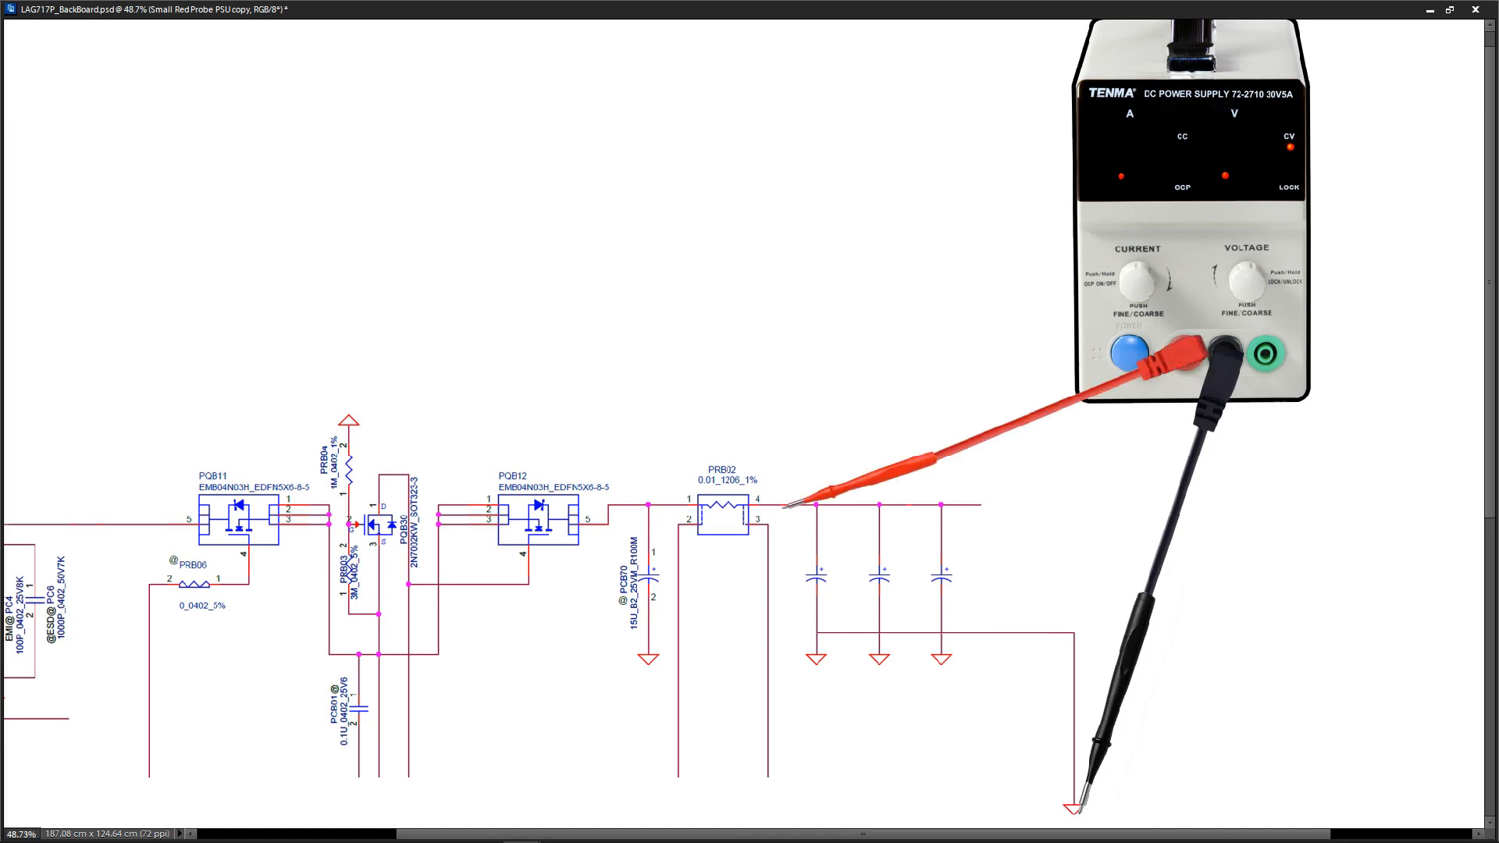
{"action": "mouse_move", "coordinate": [1432, 389]}
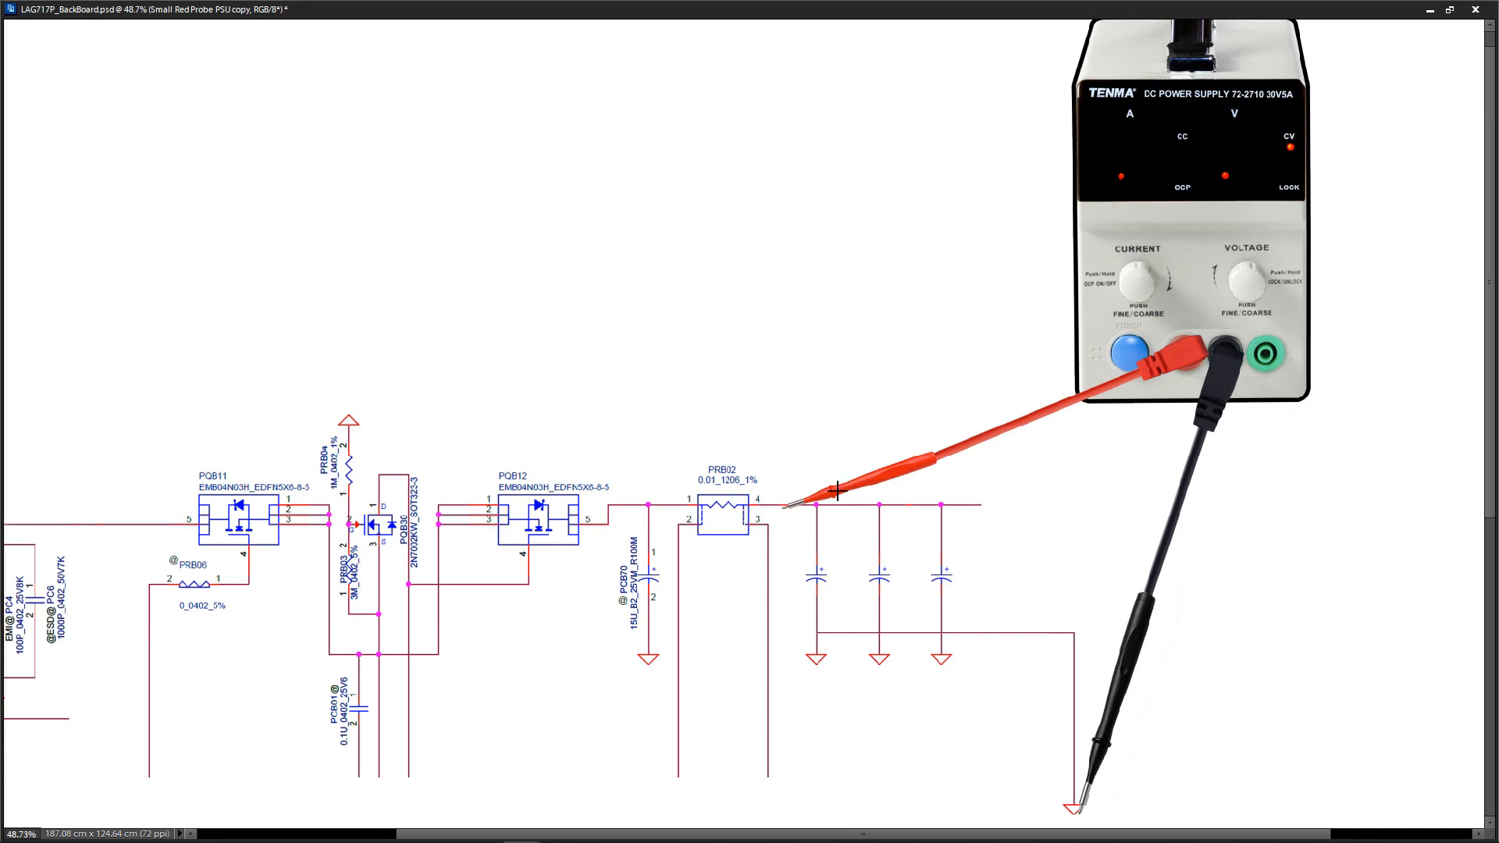
{"action": "mouse_move", "coordinate": [820, 509]}
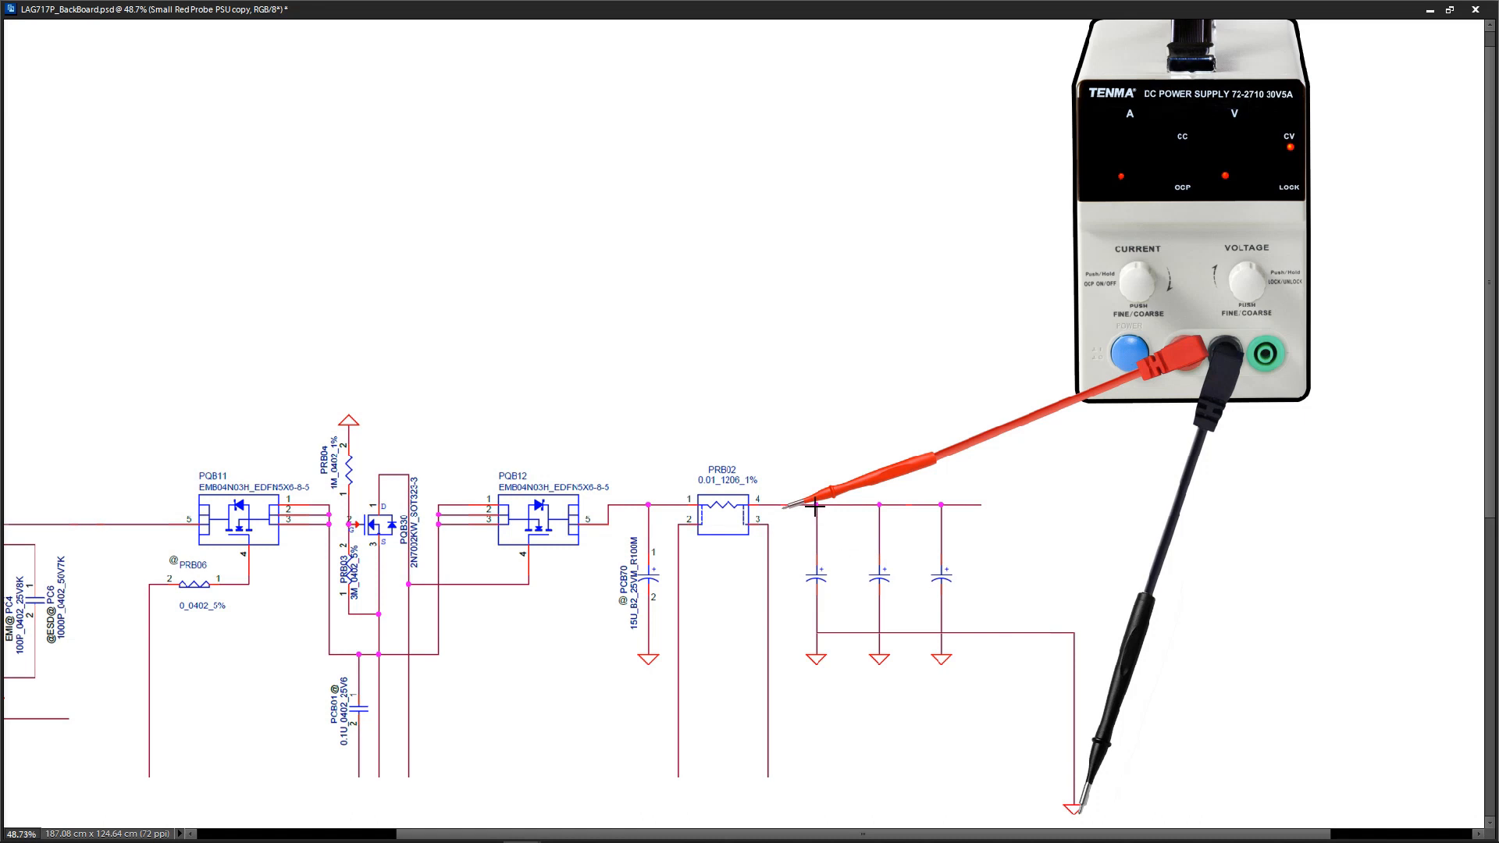
{"action": "mouse_move", "coordinate": [1088, 736]}
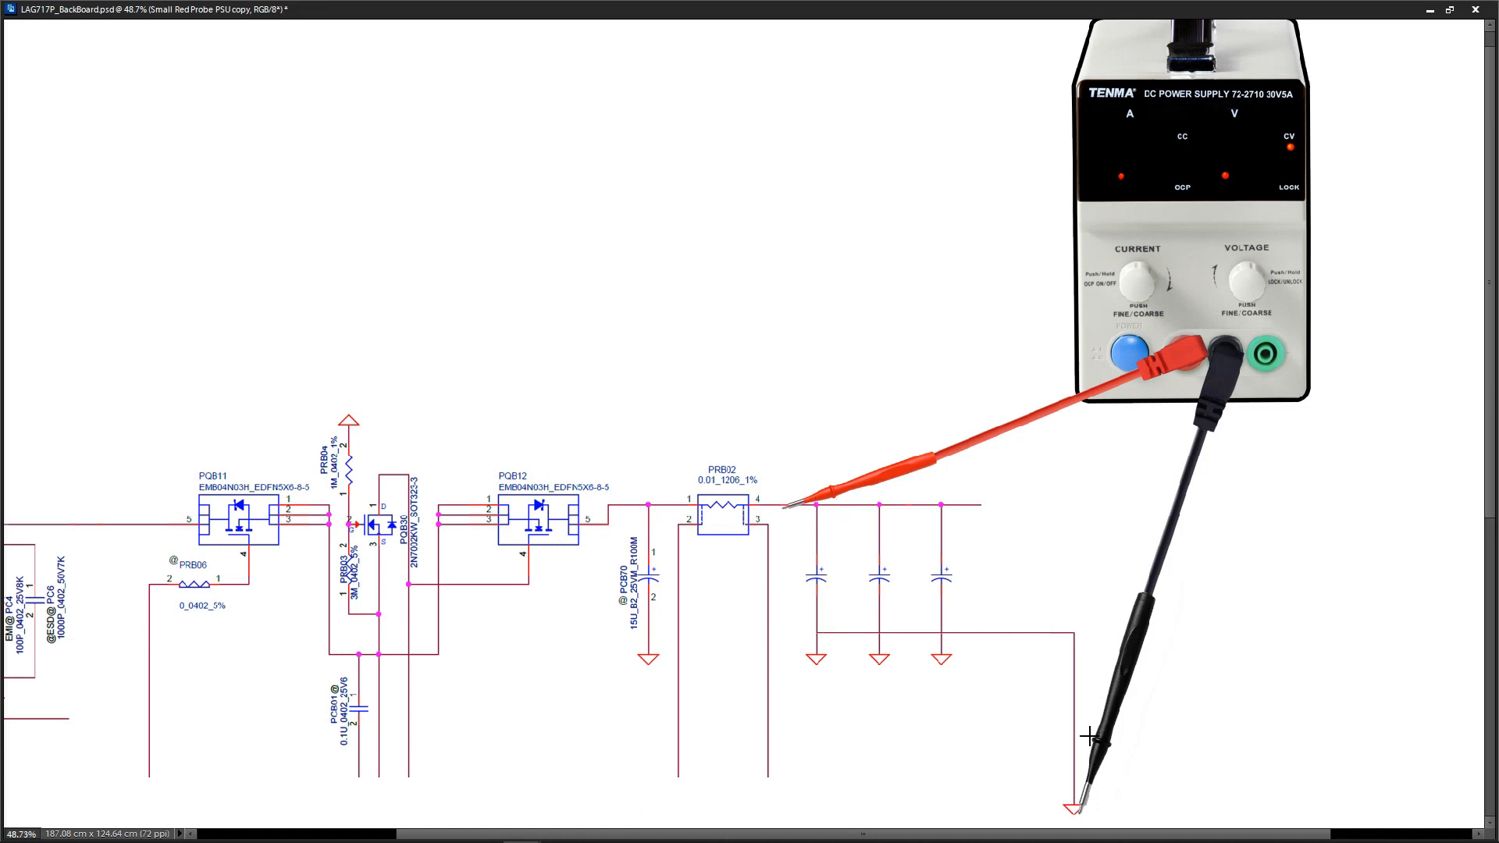
{"action": "mouse_move", "coordinate": [1087, 729]}
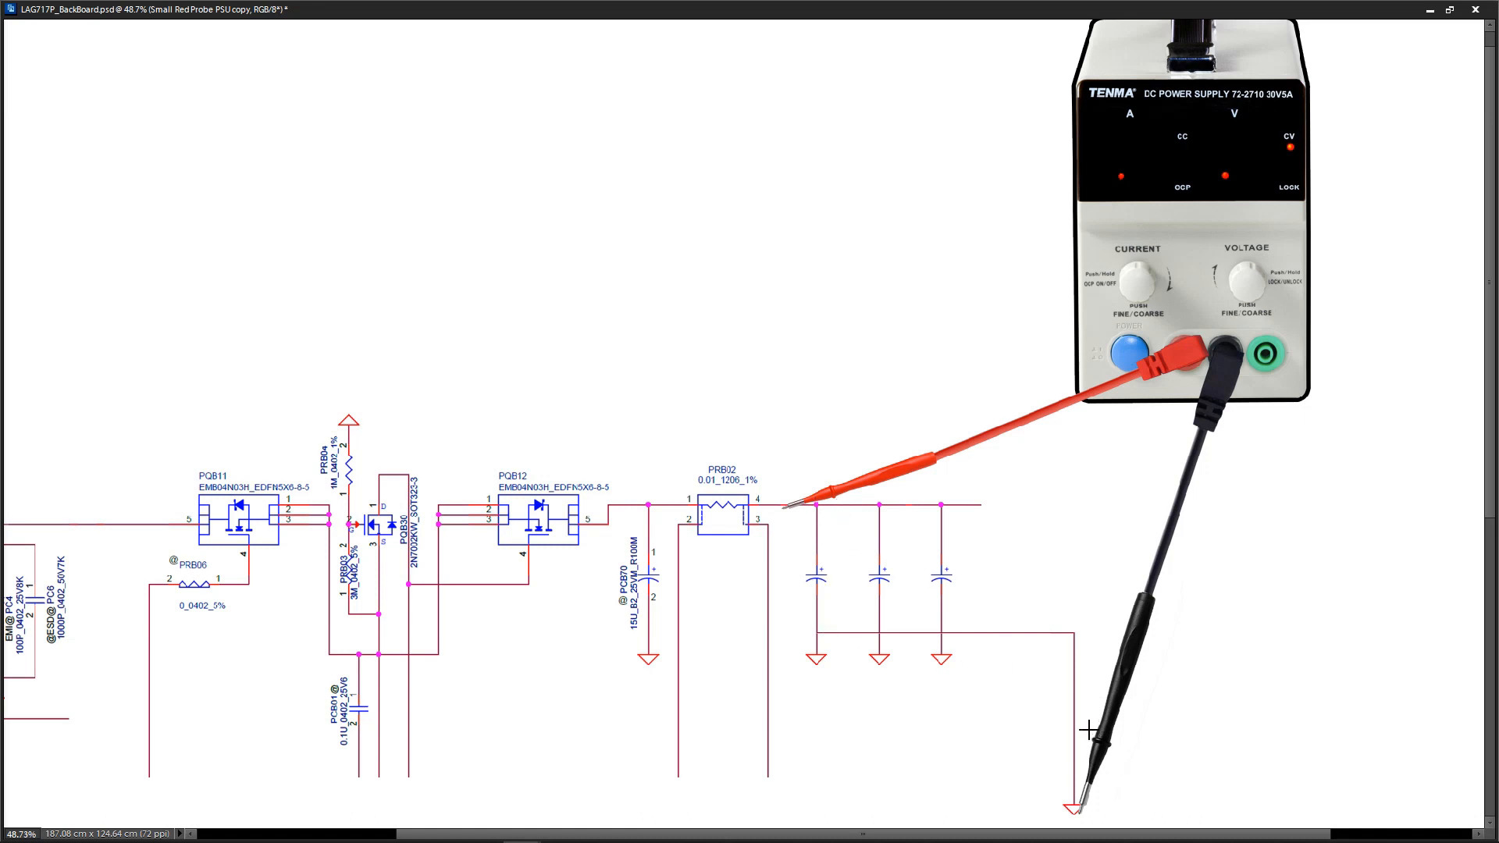
{"action": "mouse_move", "coordinate": [973, 701]}
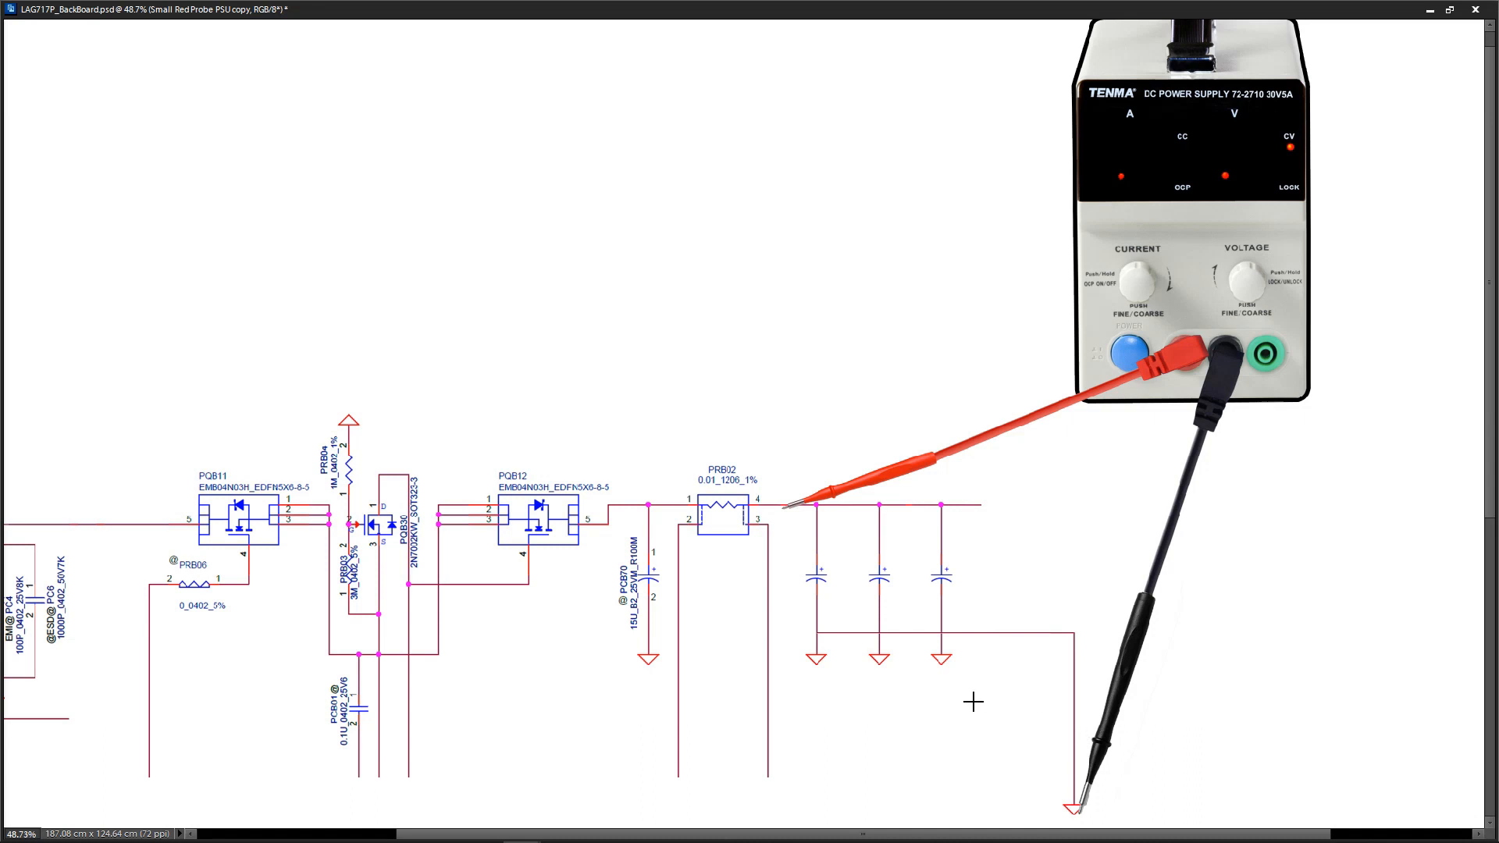
{"action": "mouse_move", "coordinate": [973, 700]}
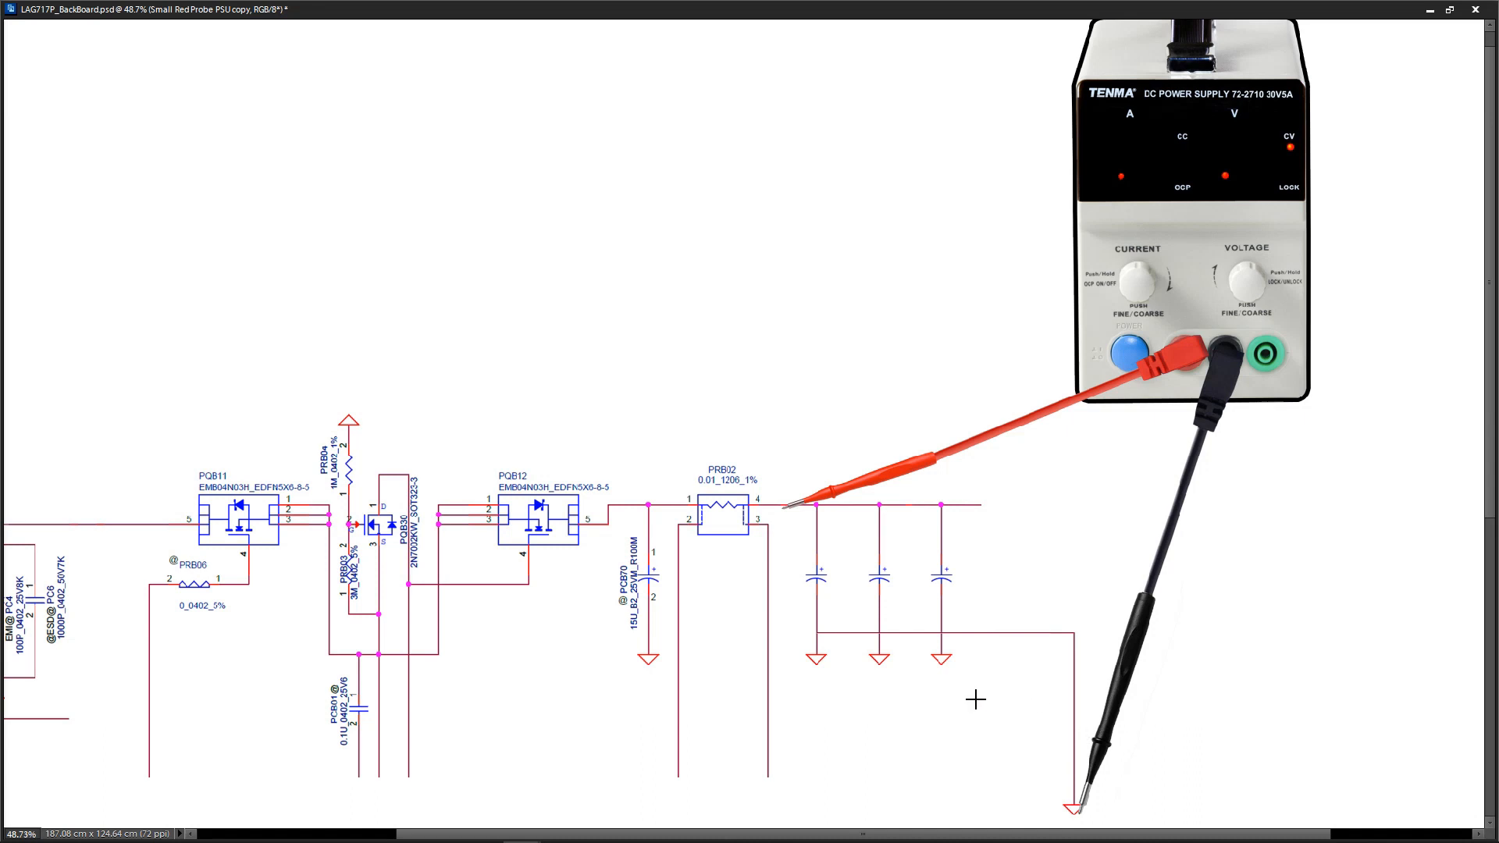
{"action": "mouse_move", "coordinate": [990, 684]}
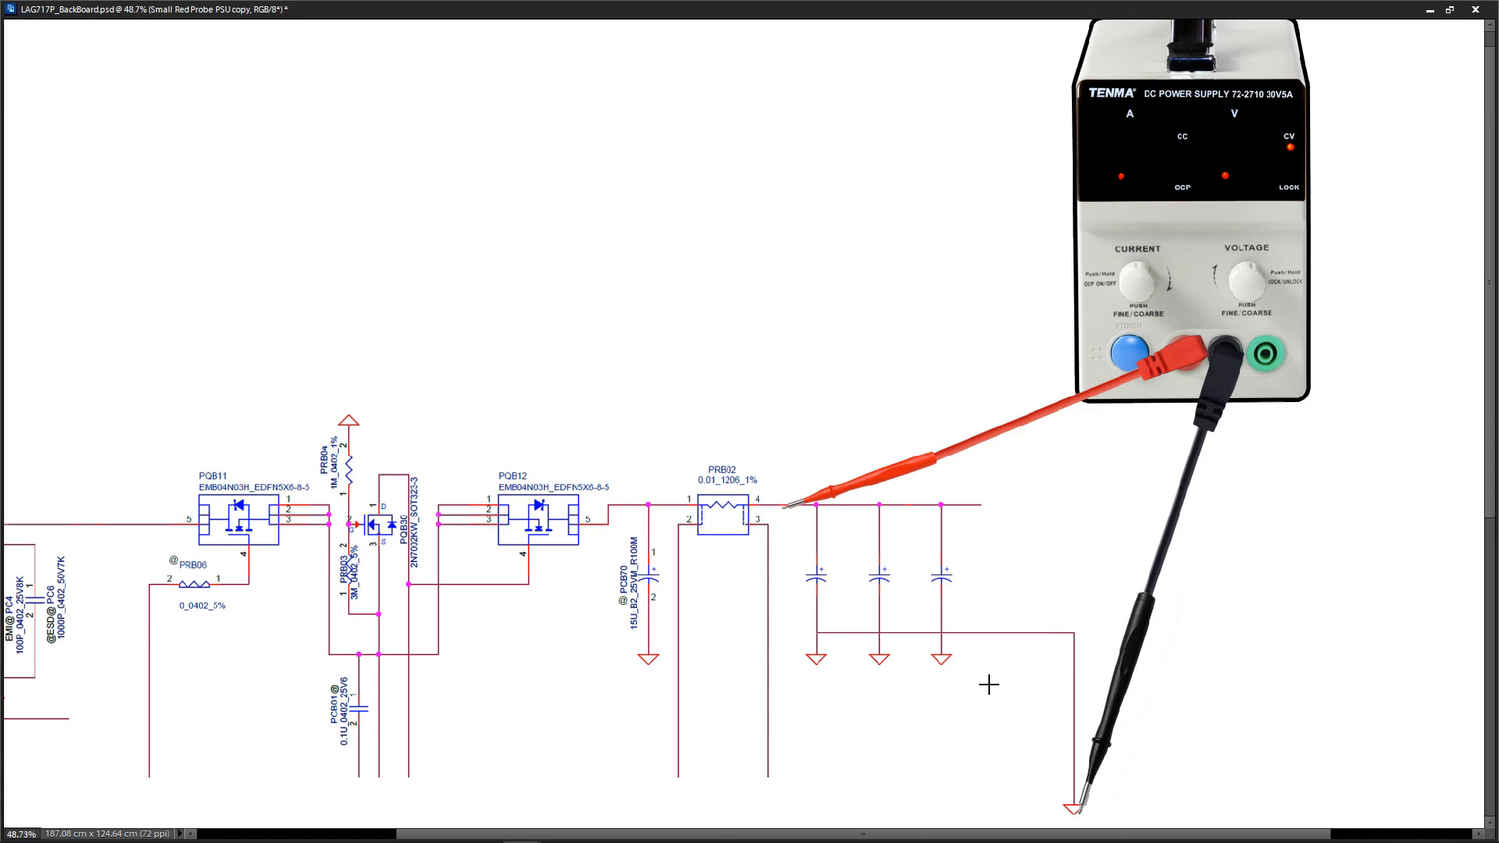